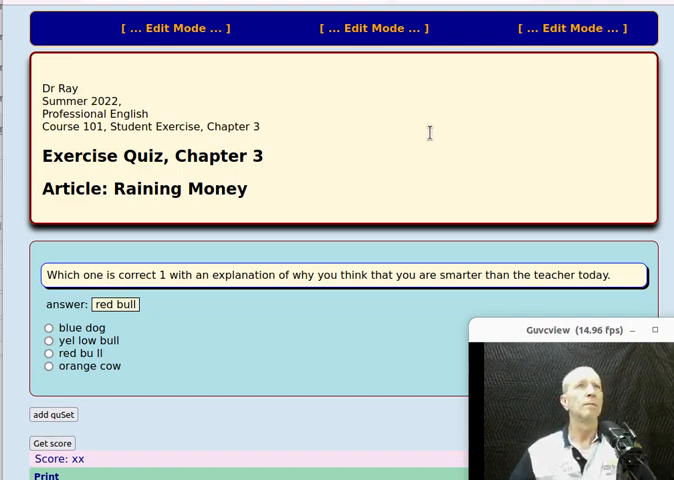
pyautogui.moveTo(398, 140)
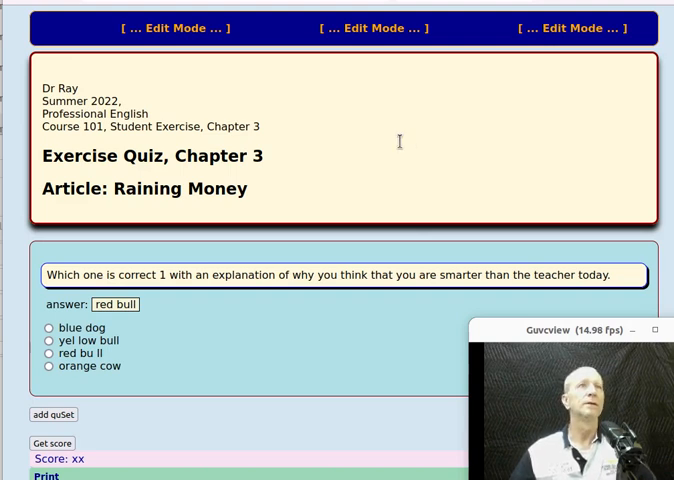
pyautogui.moveTo(368, 148)
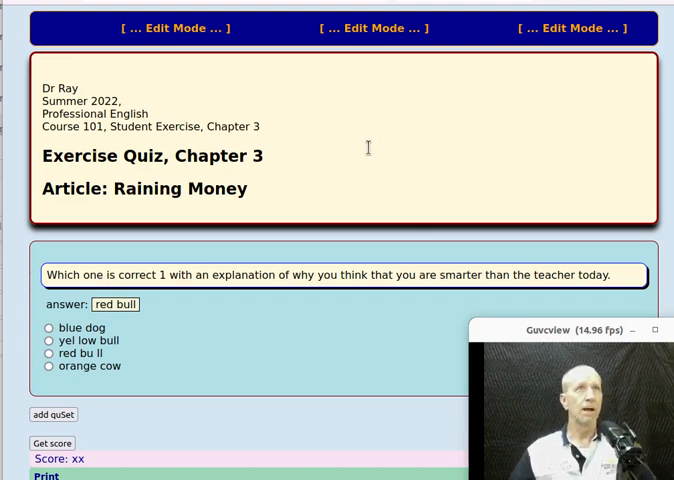
pyautogui.moveTo(352, 158)
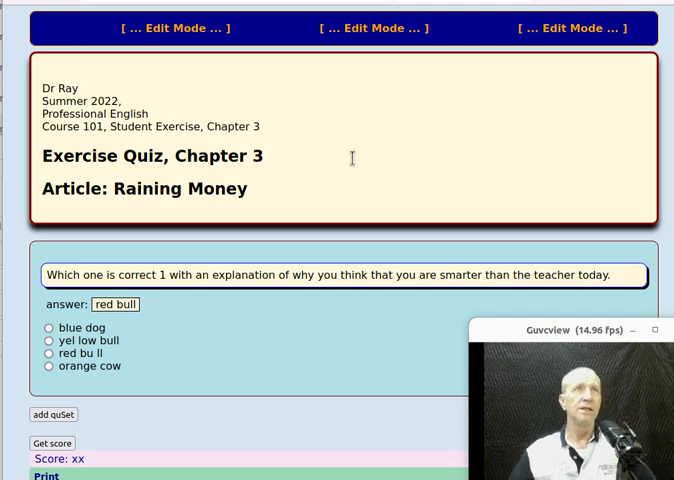
pyautogui.moveTo(430, 28)
pyautogui.write('eljadsl;kjf;lkadsf;lkjasdf;lkjasdfl;kjasdf;lkj')
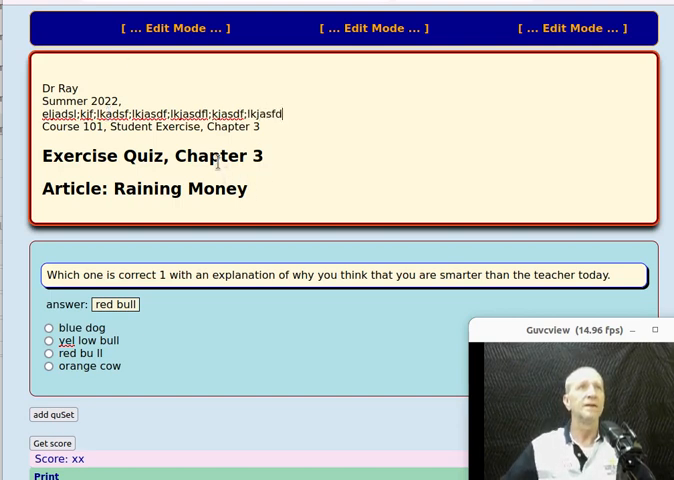
# Replace the two header lines and a word in the first question's prompt with filler text.
pyautogui.write('asfdkljfsd;kljsfdkl;jfdsk;ljsdfakjl;sdfklj;')
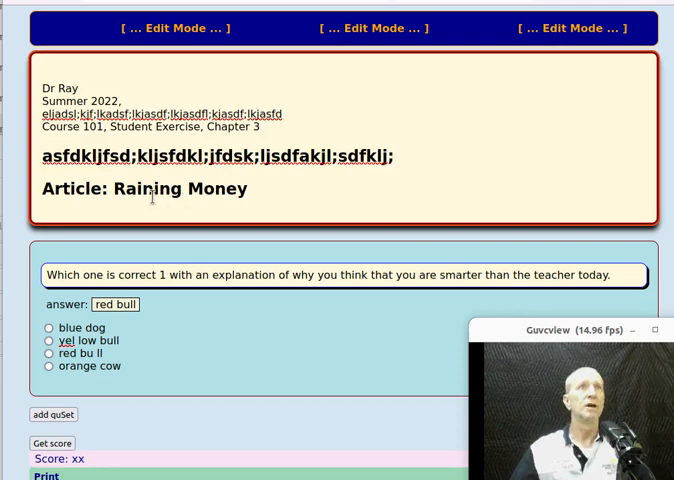
pyautogui.write('adsffds')
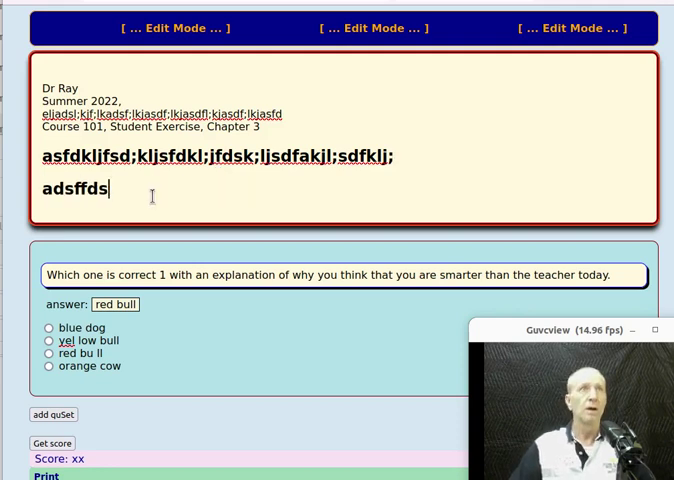
pyautogui.write('skl;jdfsjkldsfkl;j')
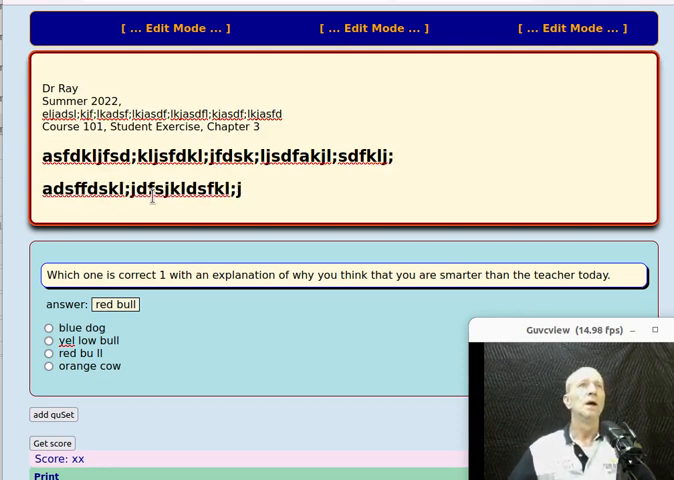
pyautogui.doubleClick(202, 274)
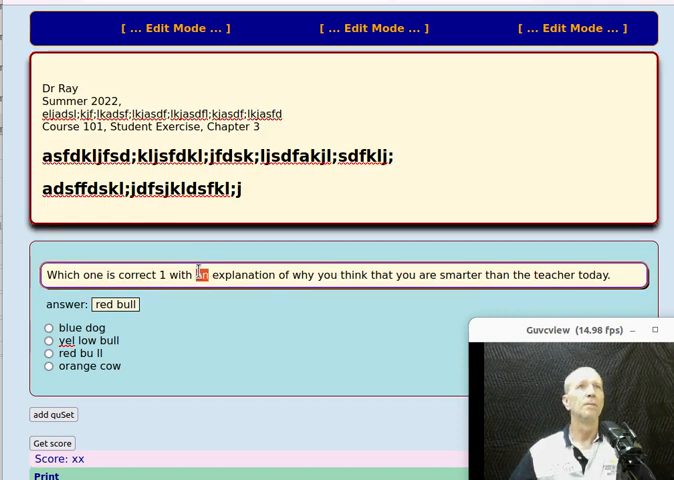
pyautogui.write('a;lkdfskjfdskl;jfads;kljsdfakl;jfdsklj;fds')
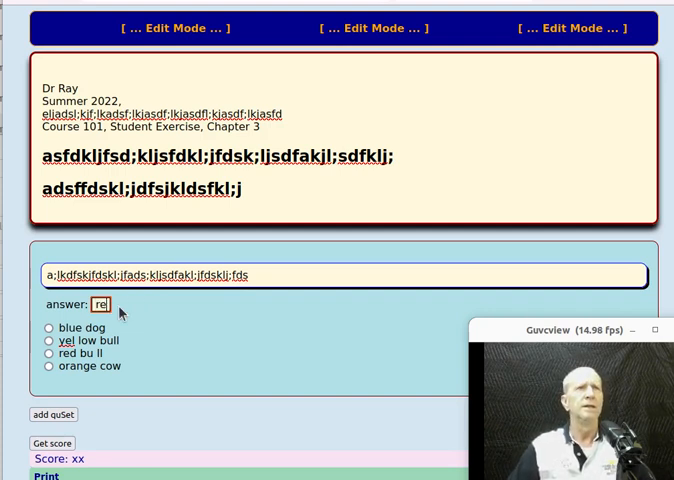
# Set the answer to 'blue dog', fix the option to 'yellow bull', and pick 'red bu ll'.
pyautogui.write('red bull')
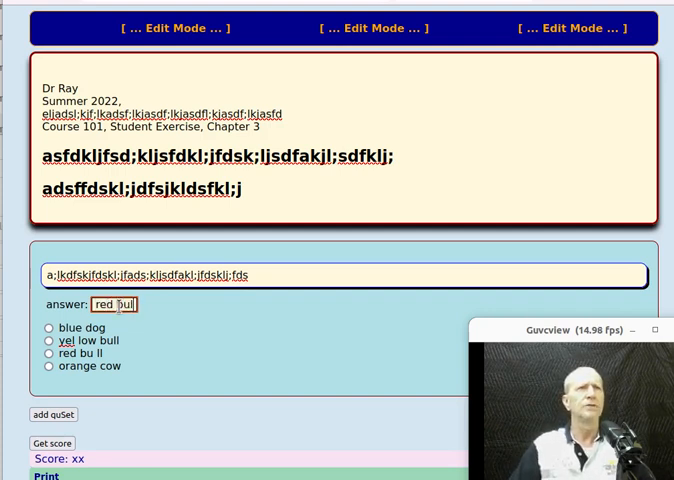
pyautogui.write('blue dog')
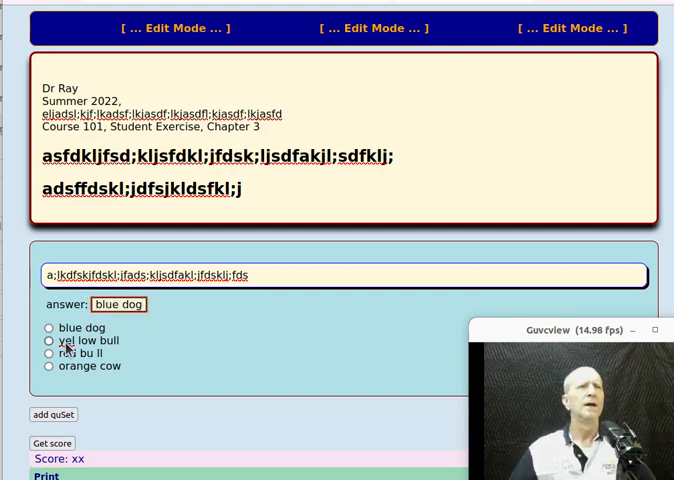
pyautogui.click(48, 340)
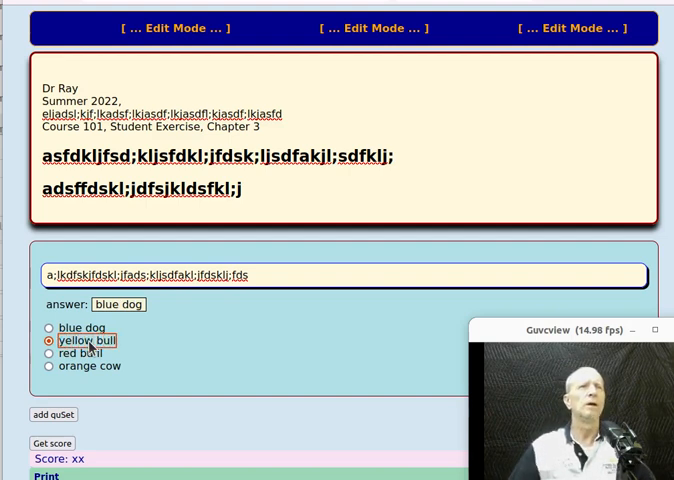
pyautogui.click(48, 352)
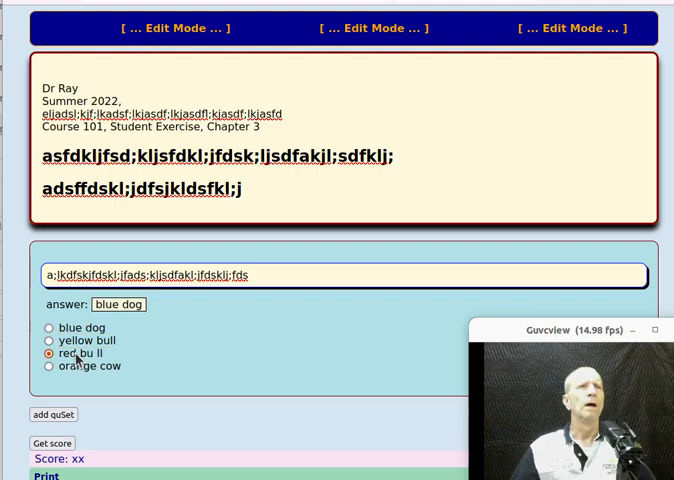
pyautogui.doubleClick(68, 352)
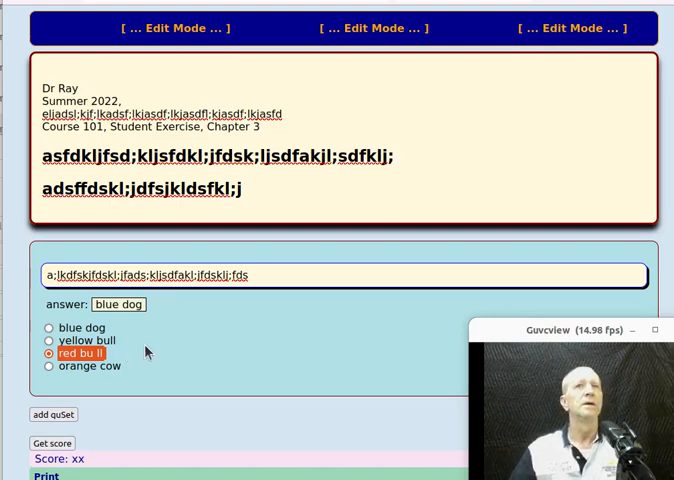
# Add a new question set with a filler prompt and the answer 'orange cow'.
pyautogui.scroll(-3)
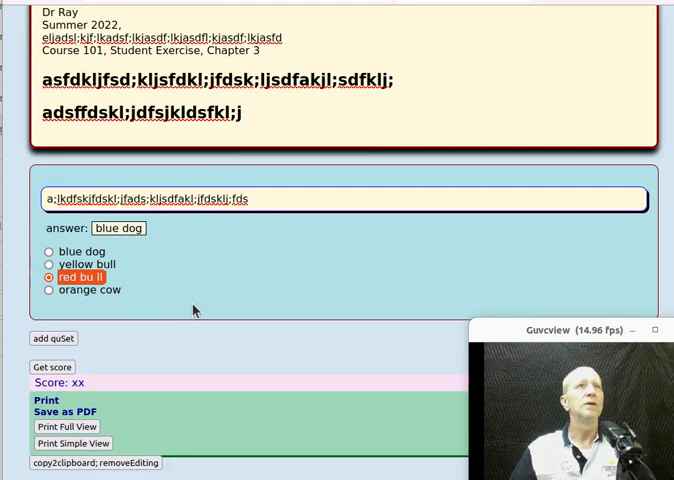
pyautogui.scroll(-3)
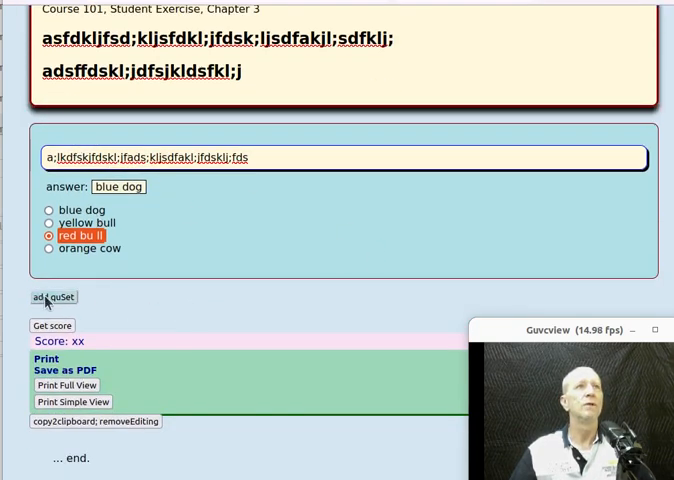
pyautogui.click(52, 296)
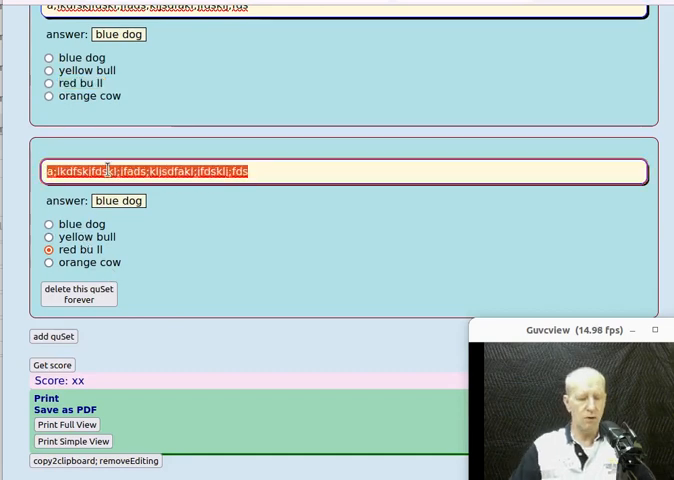
pyautogui.write('asdl;kjasd;kljasdf')
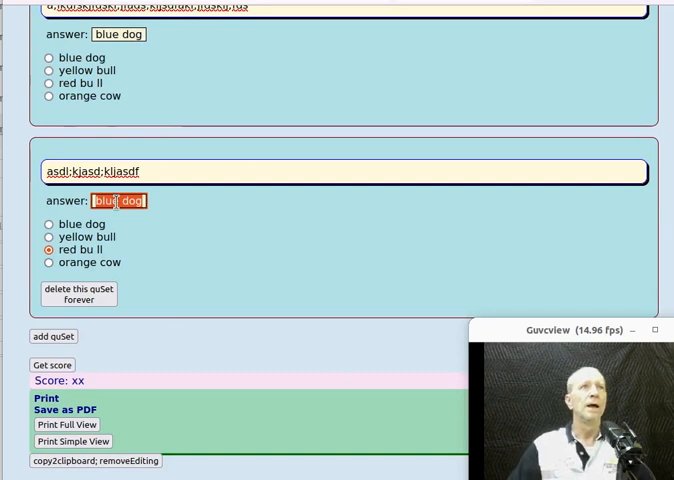
pyautogui.write('orange cow')
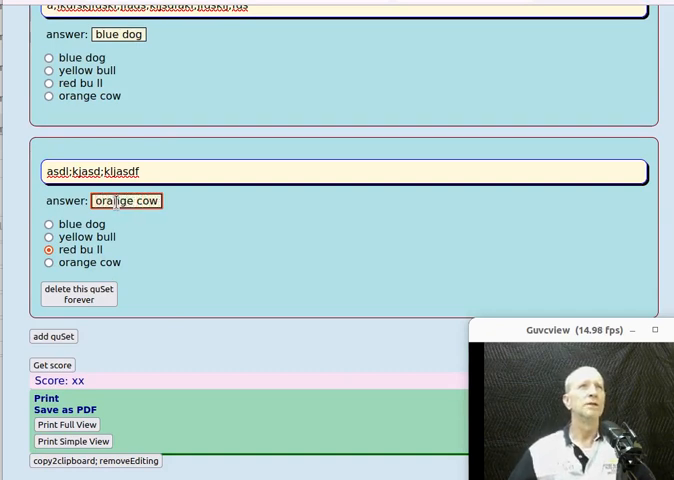
# Fill another question's prompt with filler and a long run of 'azzzz…'.
pyautogui.scroll(-3)
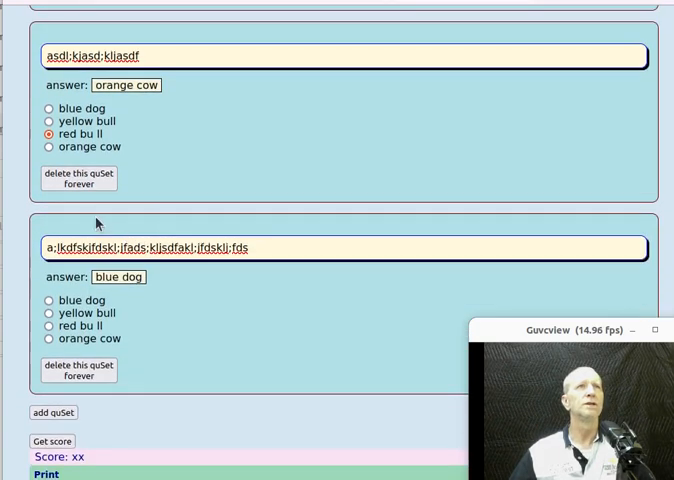
pyautogui.write('asdfasdfjsdf')
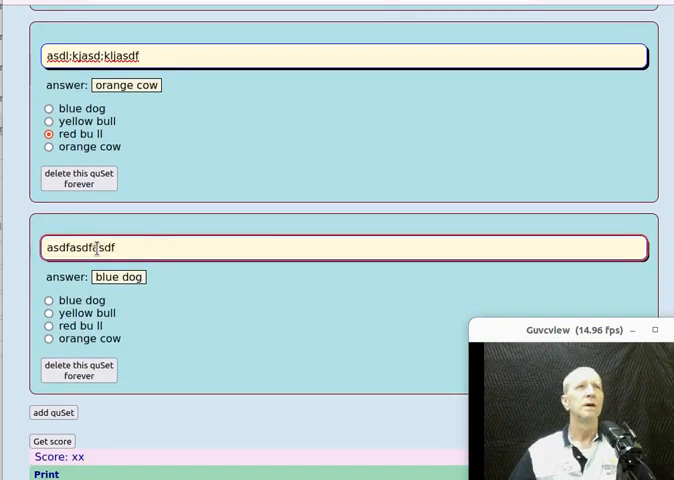
pyautogui.write('az')
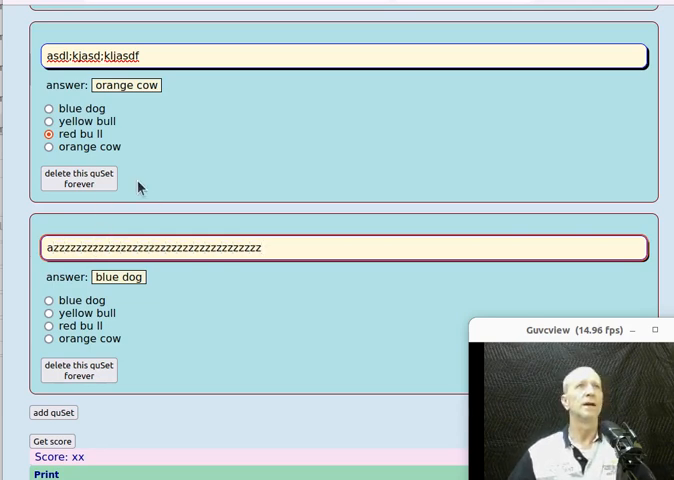
pyautogui.scroll(-3)
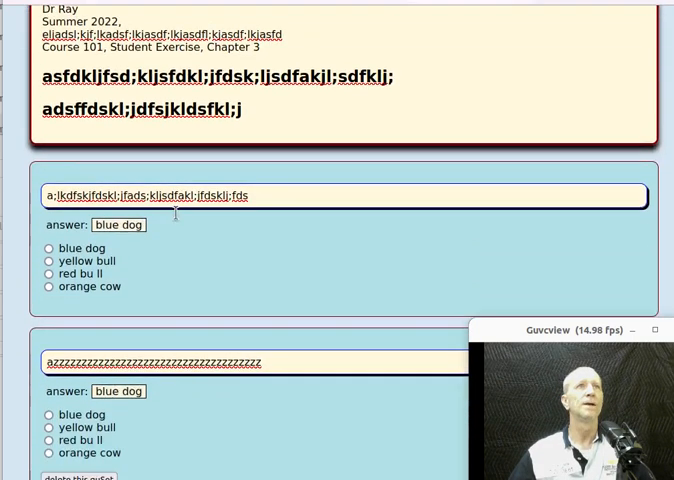
# Copy the quiz to the clipboard with editing removed and confirm the copied notice.
pyautogui.scroll(-3)
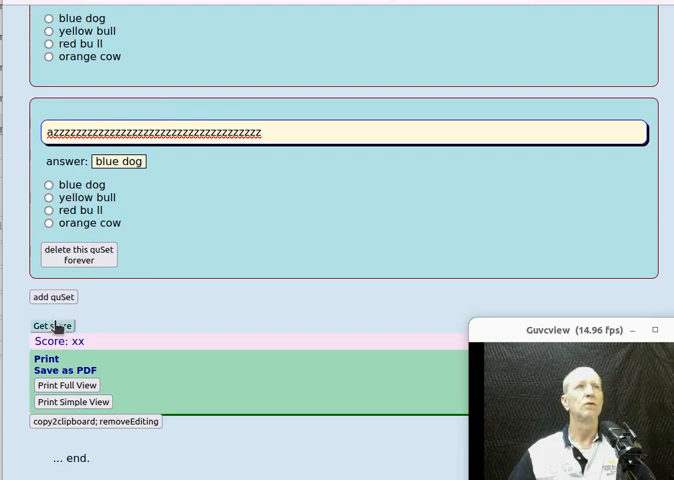
pyautogui.moveTo(212, 268)
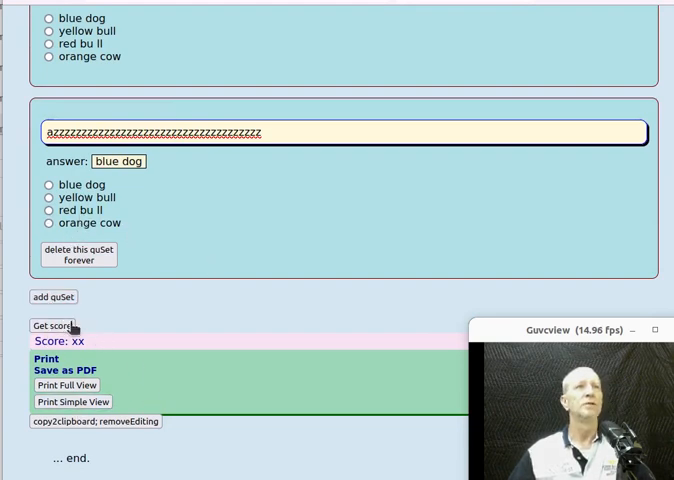
pyautogui.moveTo(102, 422)
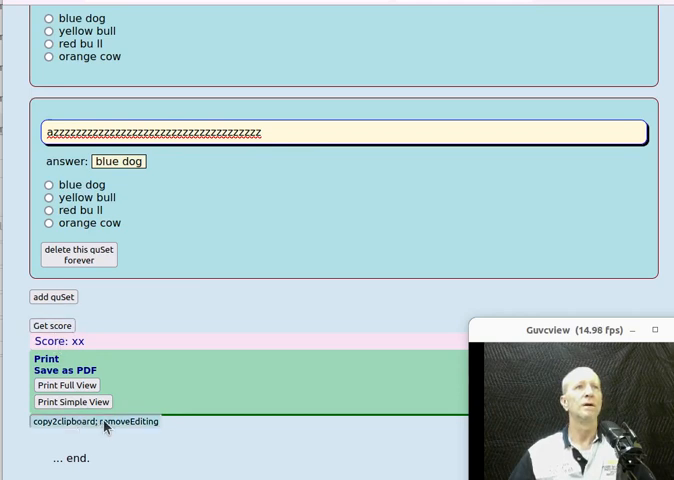
pyautogui.click(66, 422)
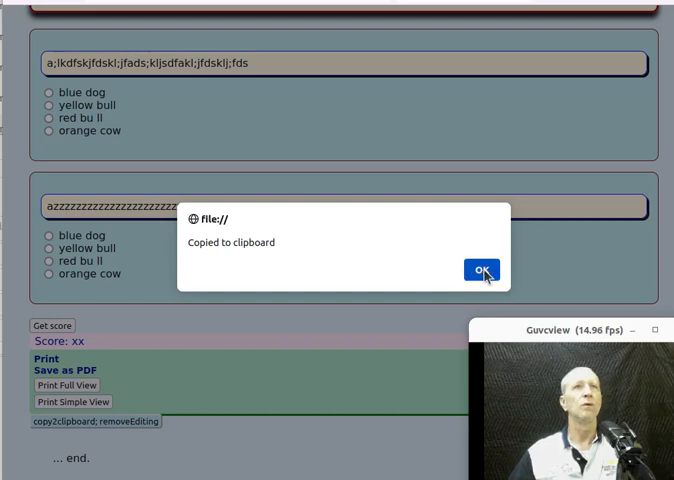
pyautogui.click(482, 270)
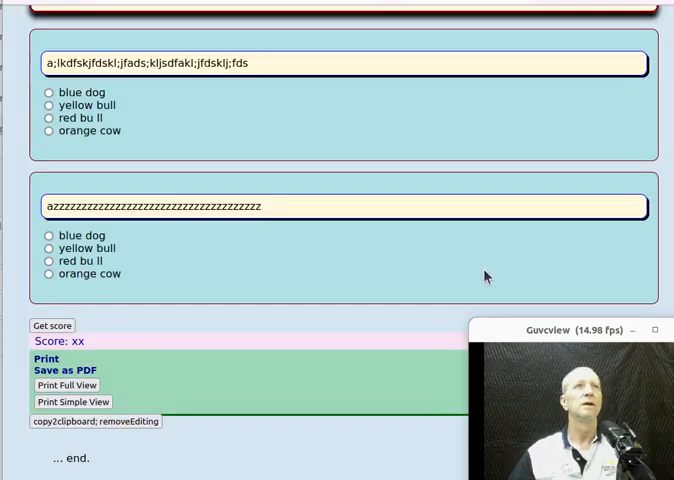
pyautogui.moveTo(408, 272)
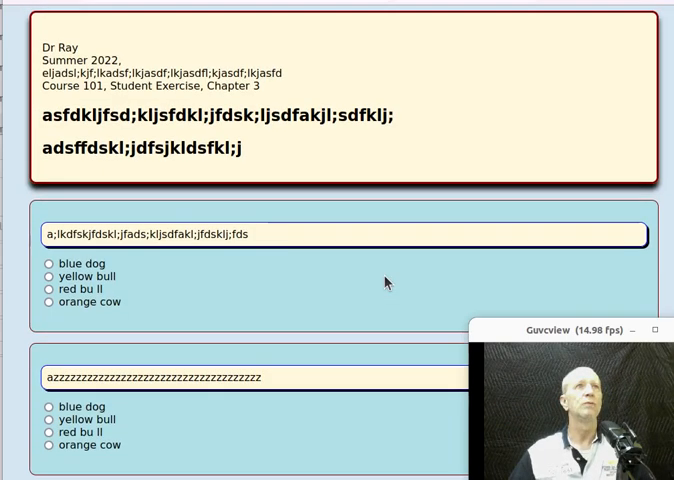
pyautogui.moveTo(256, 12)
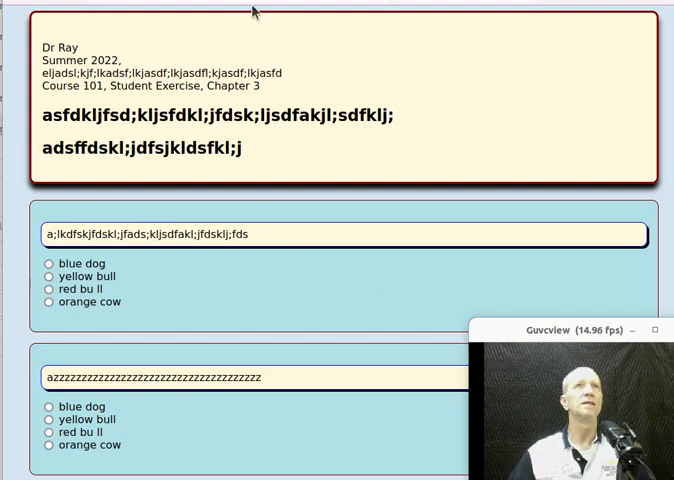
pyautogui.moveTo(92, 268)
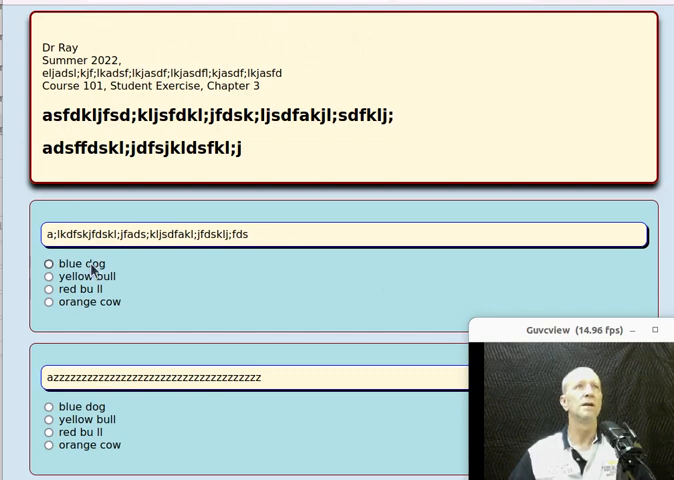
# Pick 'blue dog' and 'red bu ll' on the two questions and get a score of 50.
pyautogui.click(48, 264)
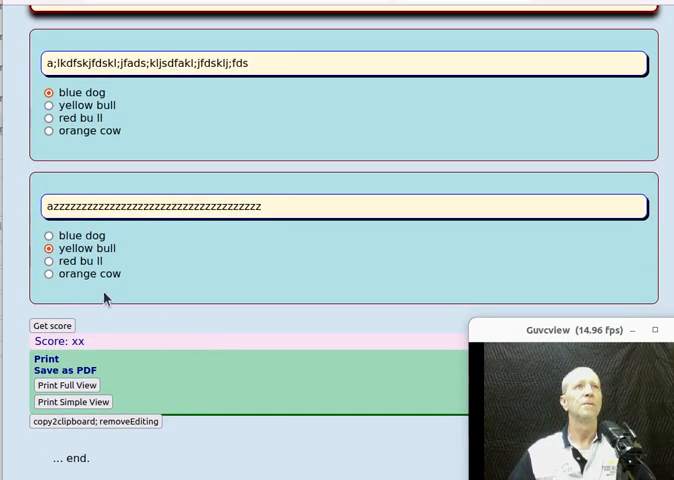
pyautogui.click(48, 260)
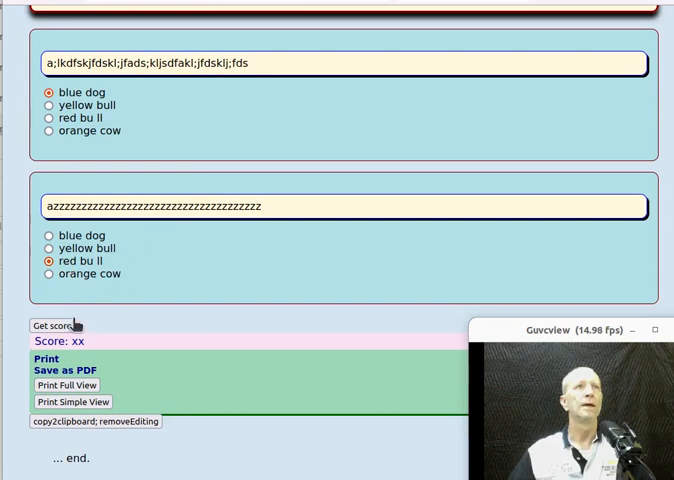
pyautogui.click(52, 324)
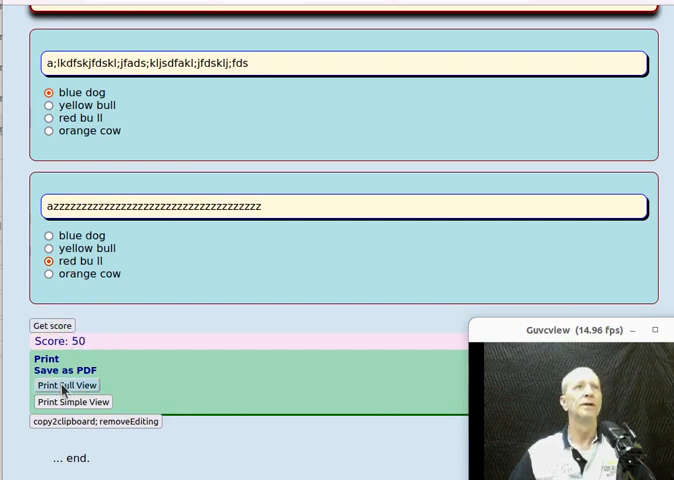
pyautogui.click(66, 384)
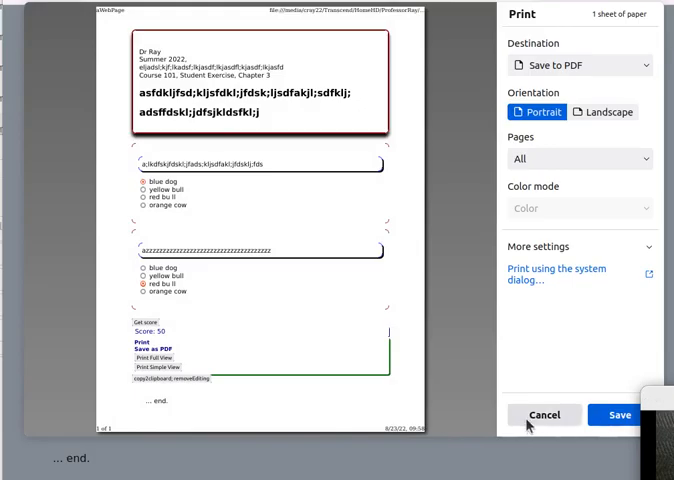
pyautogui.click(544, 414)
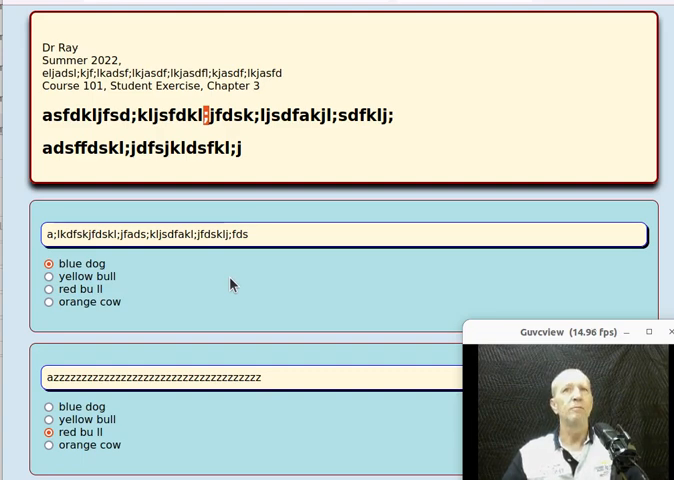
# Copy the 'Exercise Quiz, Chapter 3' quiz to the clipboard and confirm the notice.
pyautogui.scroll(-3)
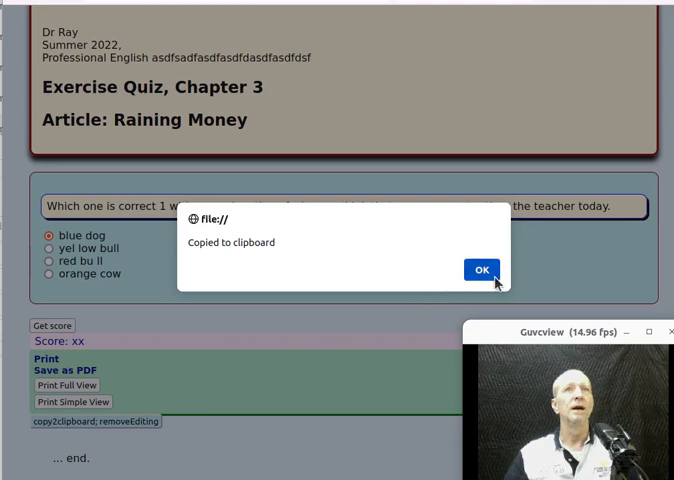
pyautogui.click(482, 268)
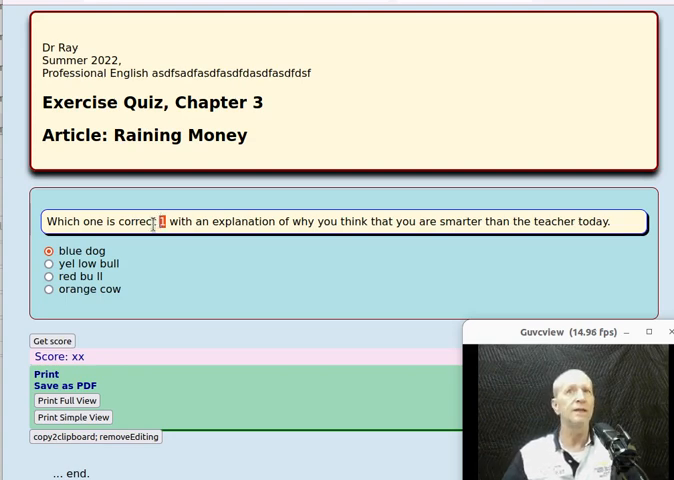
pyautogui.moveTo(200, 258)
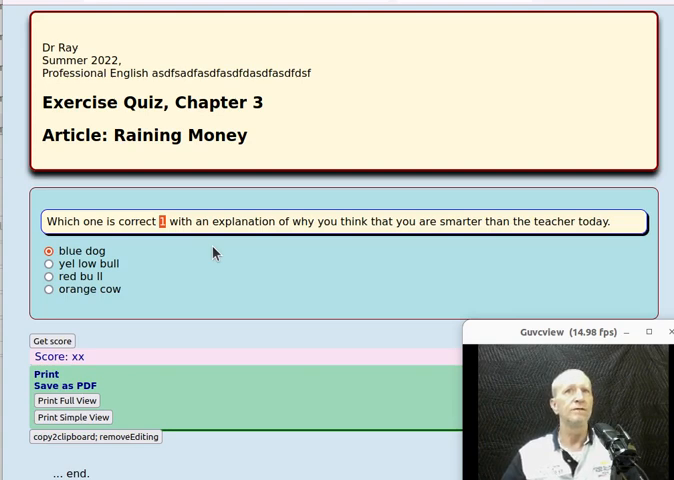
pyautogui.moveTo(212, 276)
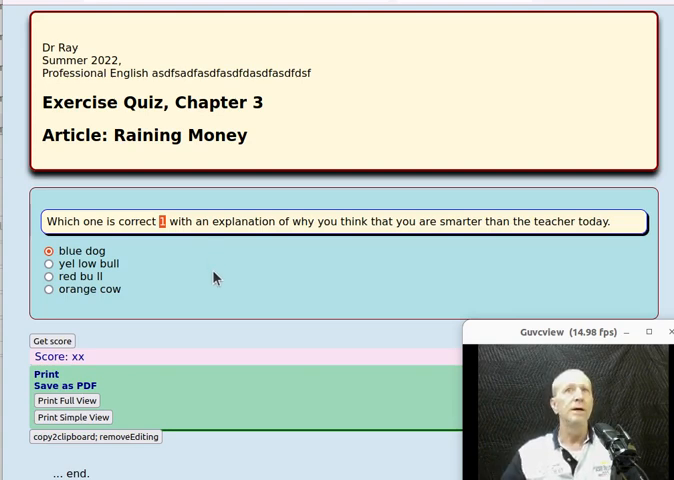
pyautogui.moveTo(220, 242)
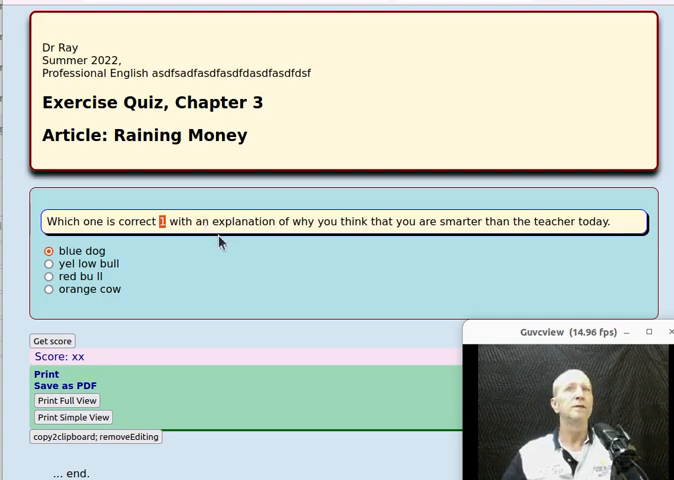
pyautogui.moveTo(228, 256)
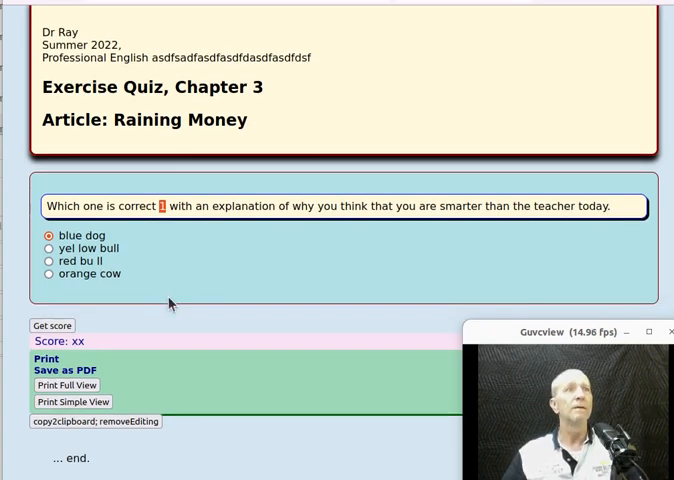
# Return to Edit Mode and review the three 'red bull'-keyed question sets.
pyautogui.click(52, 324)
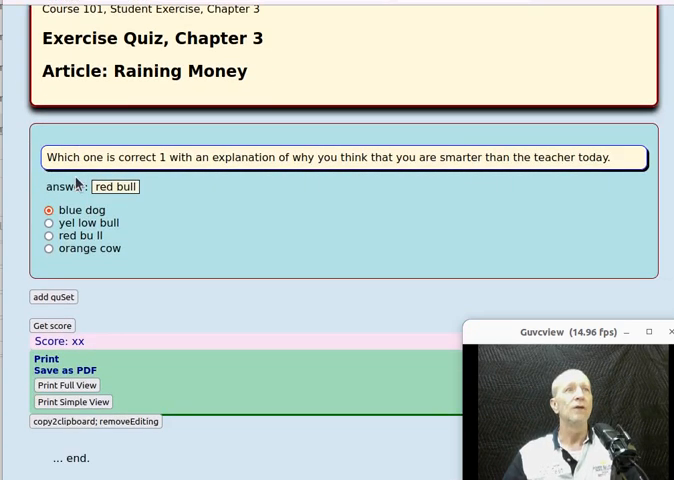
pyautogui.scroll(-3)
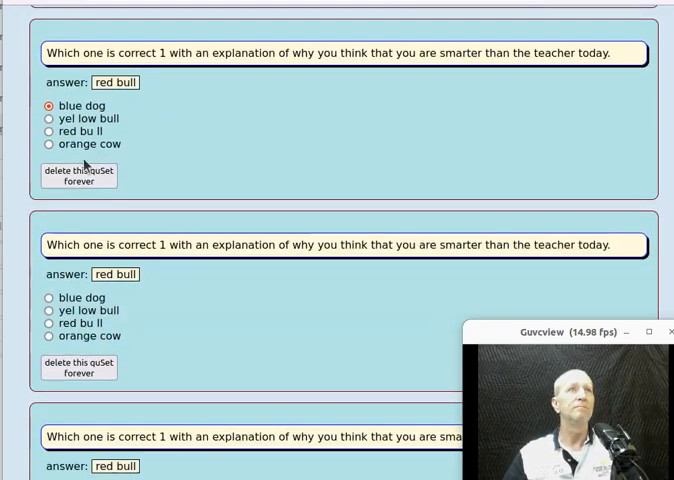
pyautogui.scroll(-3)
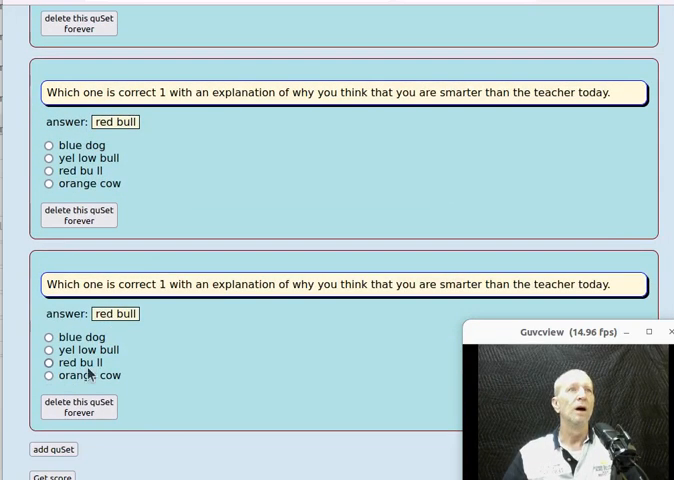
pyautogui.scroll(3)
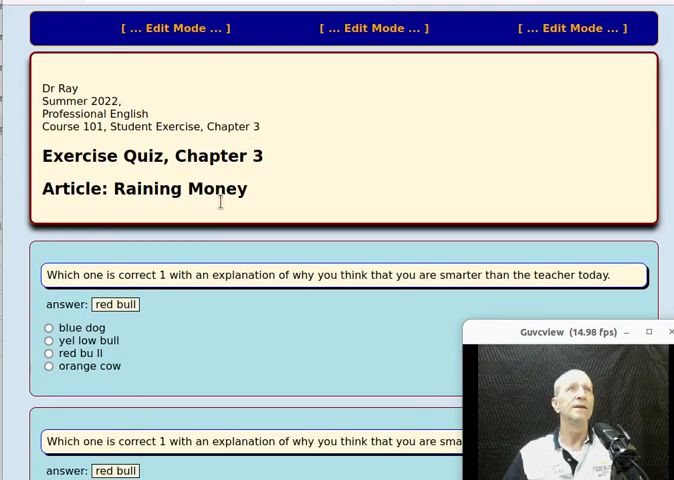
pyautogui.scroll(-3)
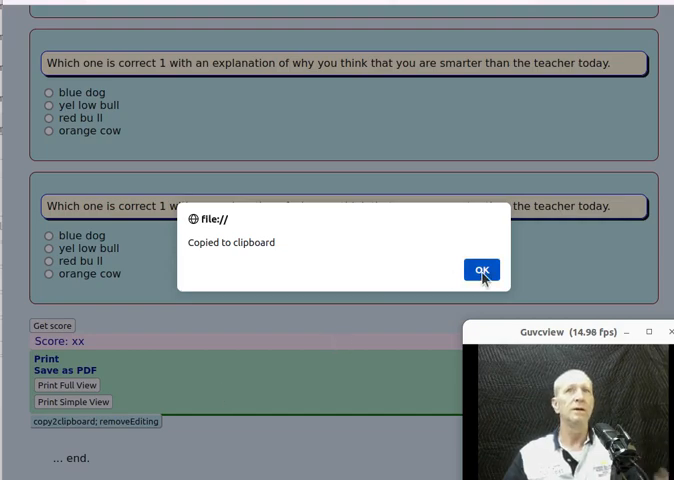
pyautogui.click(482, 270)
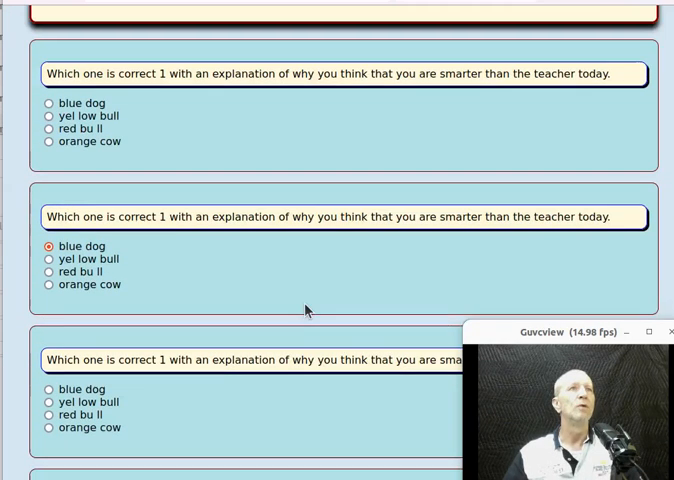
pyautogui.scroll(3)
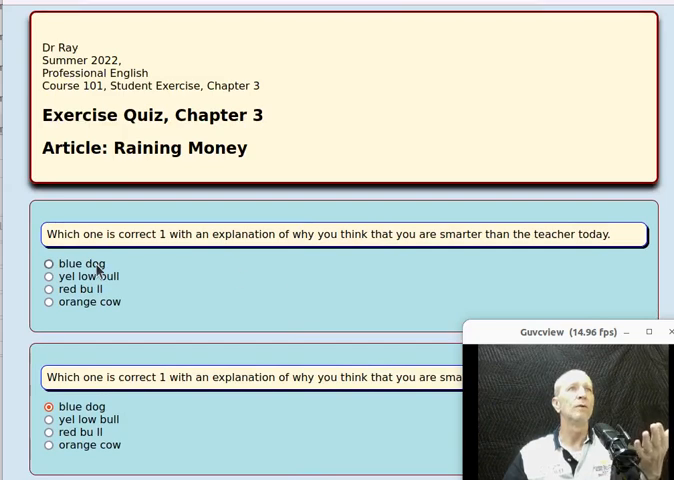
pyautogui.click(48, 264)
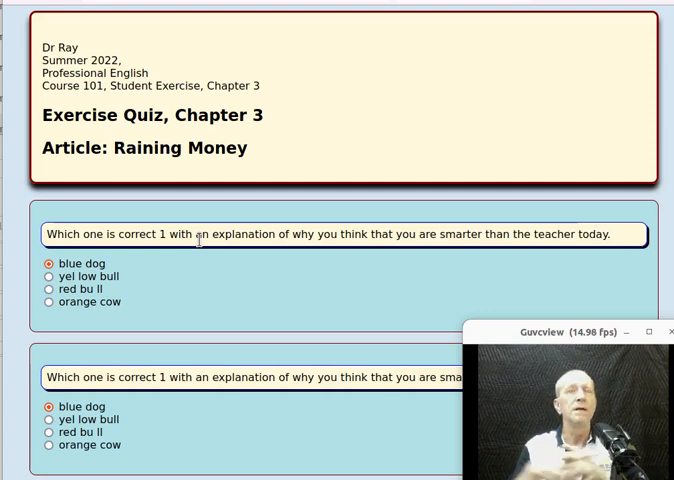
pyautogui.moveTo(330, 192)
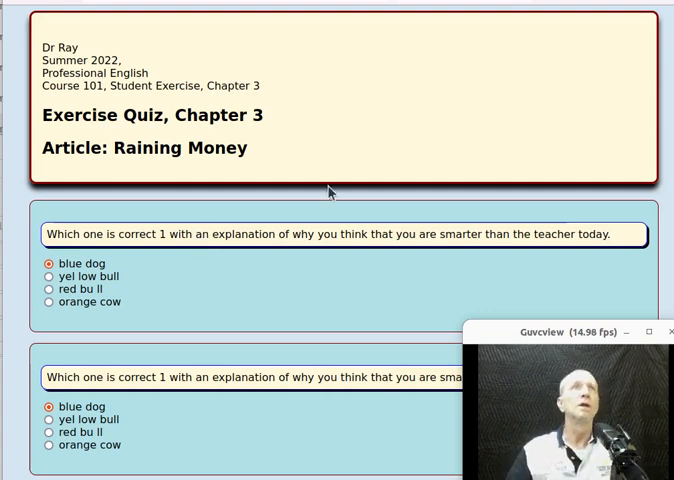